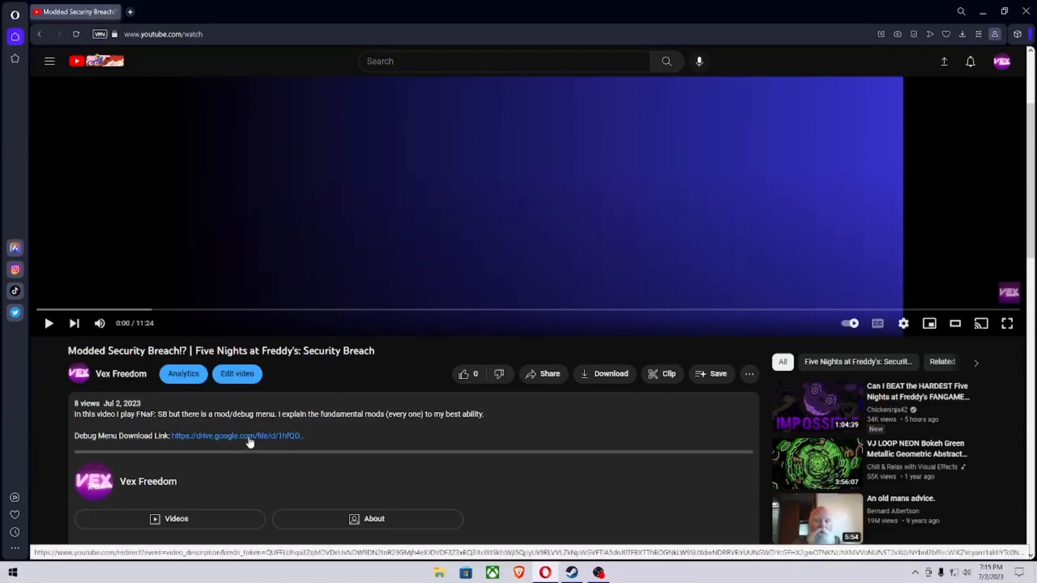
Follow the drive.google.com Debug Menu download link in the video description
{"action": "left_click", "coordinate": [237, 435]}
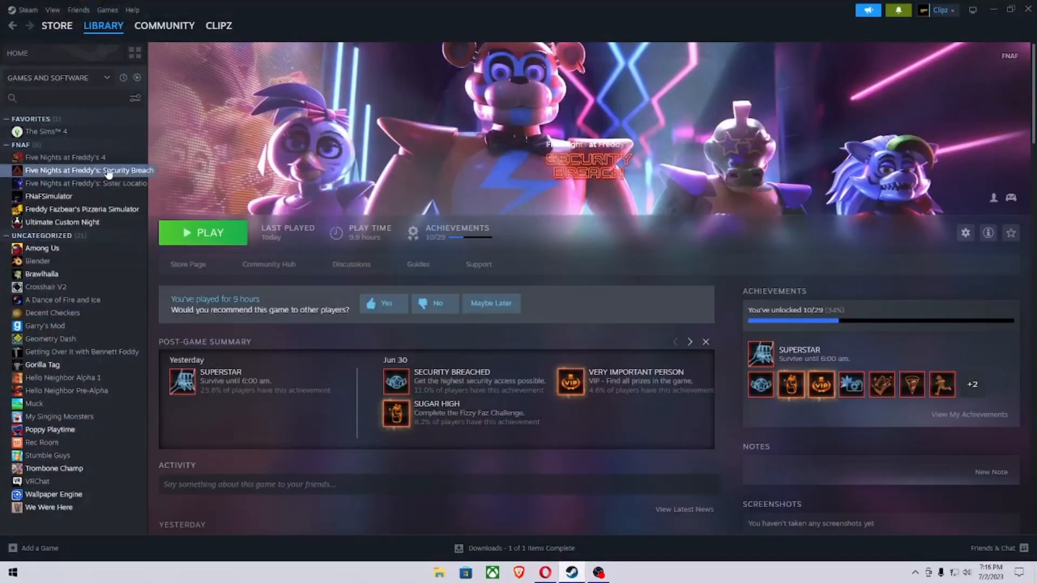
Bring up the context menu for Five Nights at Freddy's: Security Breach in the Steam Library
{"action": "right_click", "coordinate": [89, 171]}
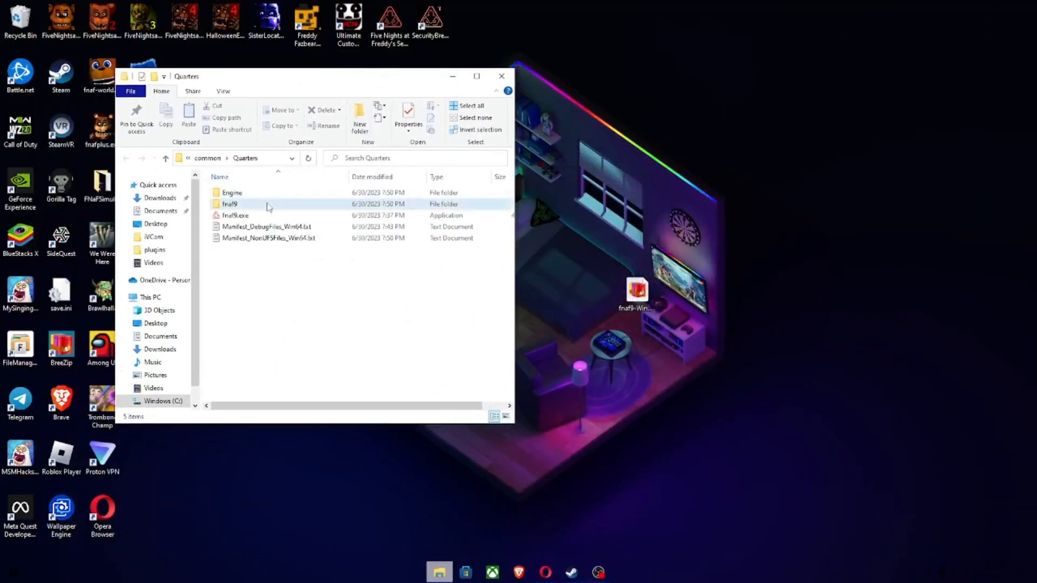
Copy fnaf9-WindowsNoEditor_p.pak into fnaf9\Content\Paks and close File Explorer
{"action": "double_click", "coordinate": [230, 203]}
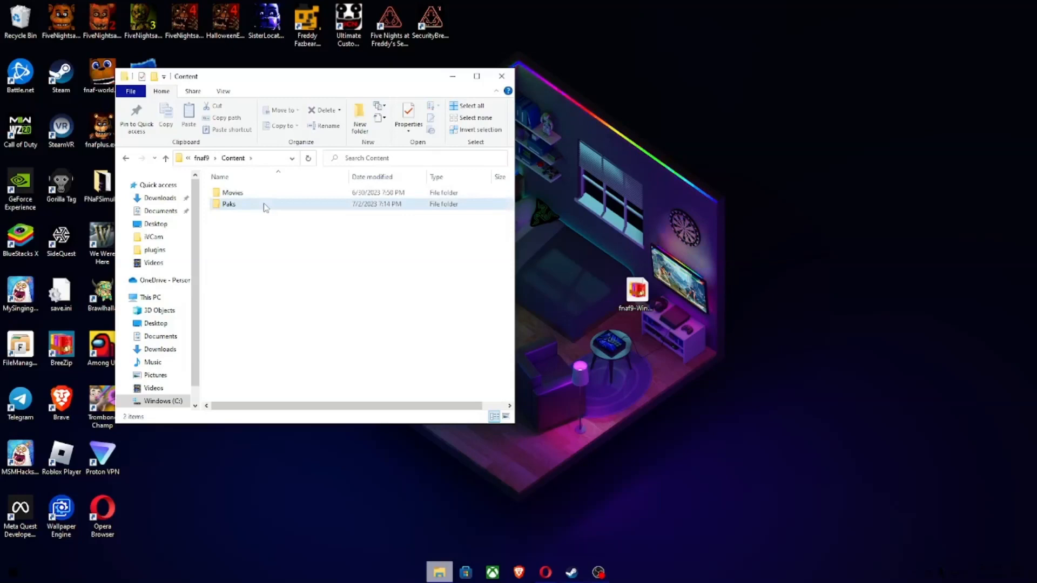
{"action": "double_click", "coordinate": [229, 203]}
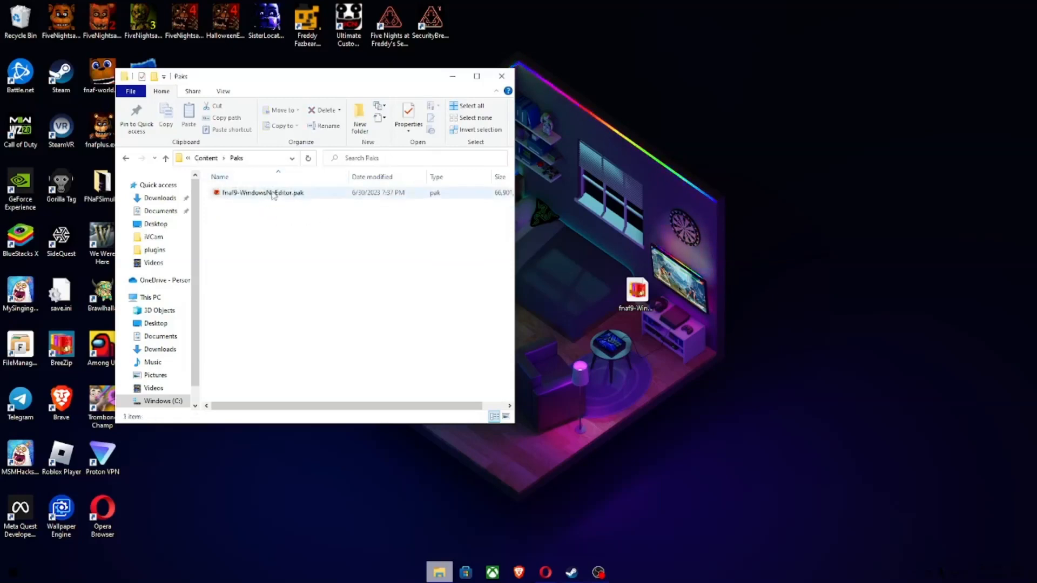
{"action": "left_click_drag", "start_coordinate": [637, 291], "coordinate": [334, 248]}
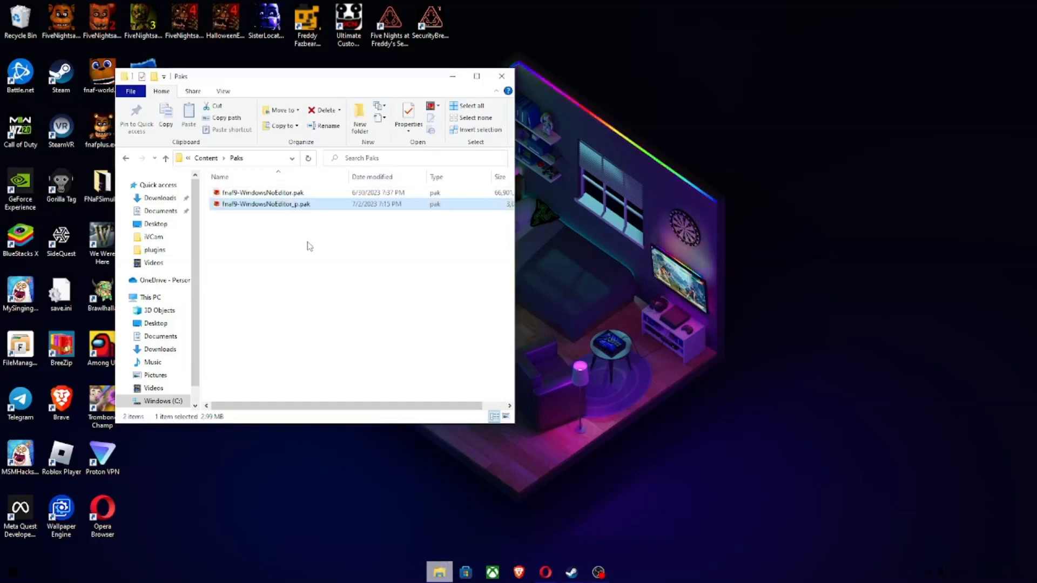
{"action": "left_click", "coordinate": [501, 75]}
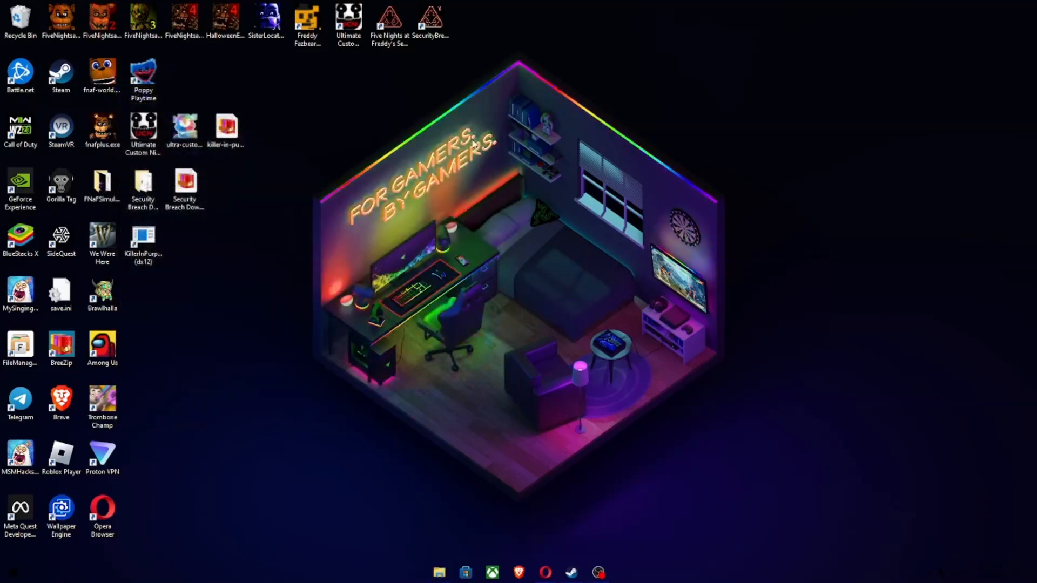
Launch Security Breach from its desktop shortcut and choose Play, then Continue Game
{"action": "double_click", "coordinate": [389, 22]}
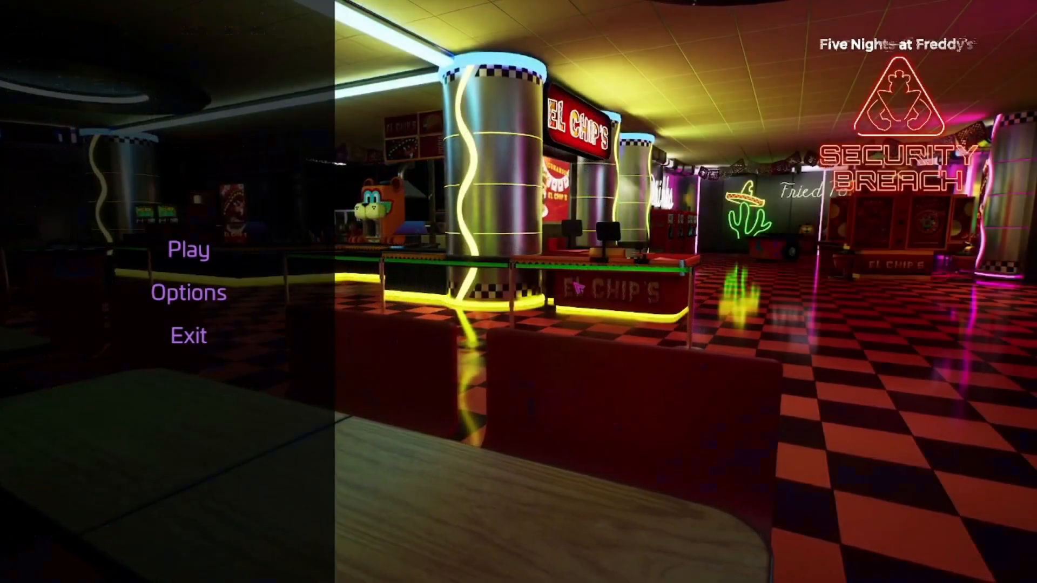
{"action": "left_click", "coordinate": [189, 250]}
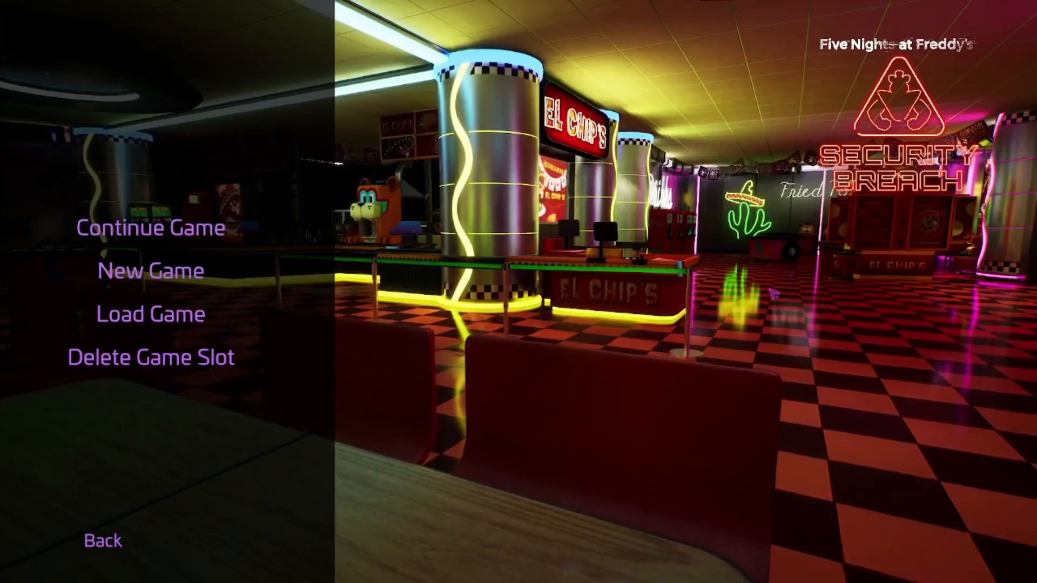
{"action": "left_click", "coordinate": [150, 270]}
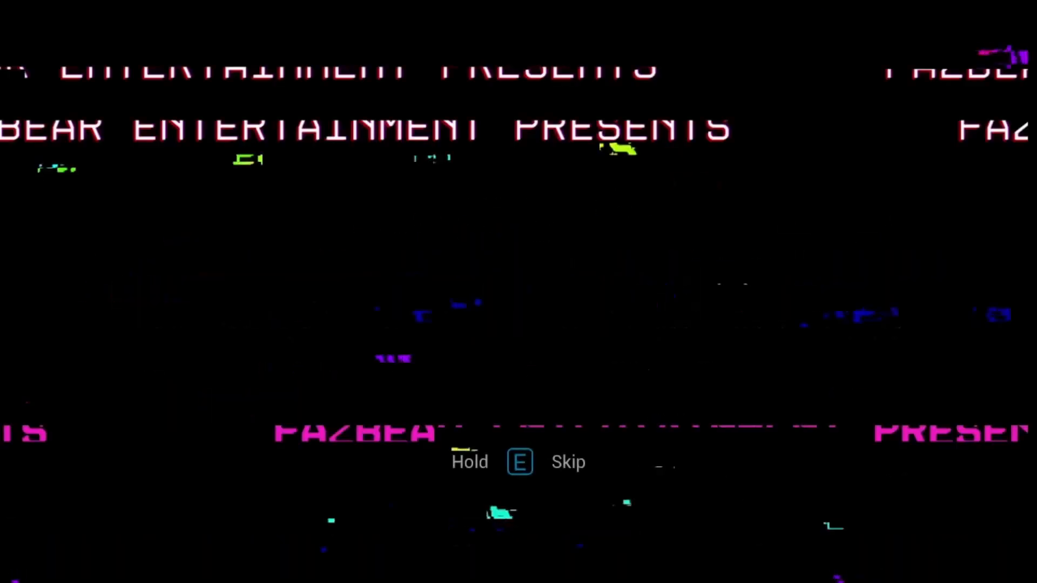
Hold E to skip the Fazbear Entertainment intro cutscene
{"action": "key", "text": "e"}
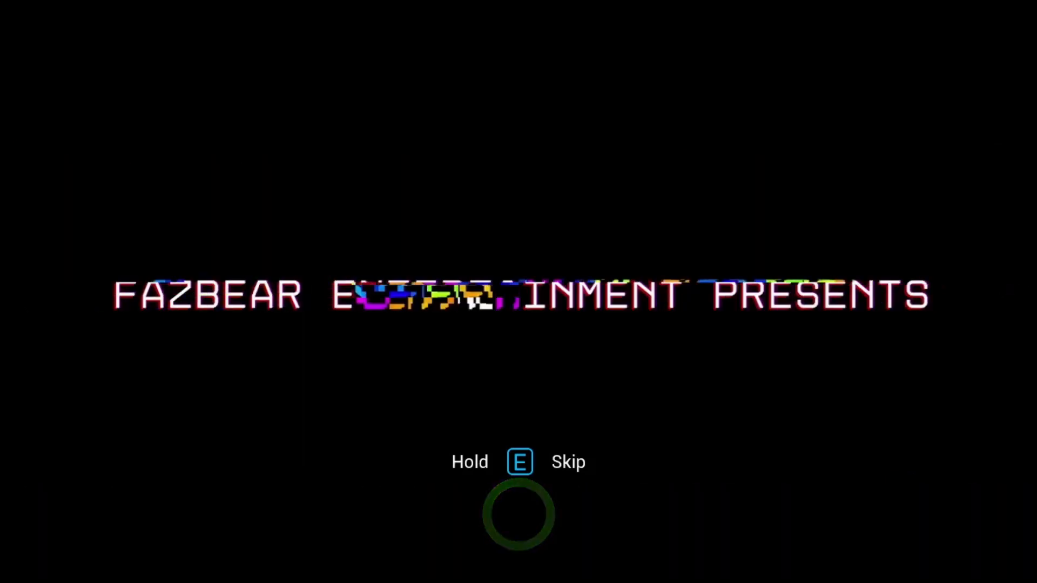
{"action": "key", "text": "e"}
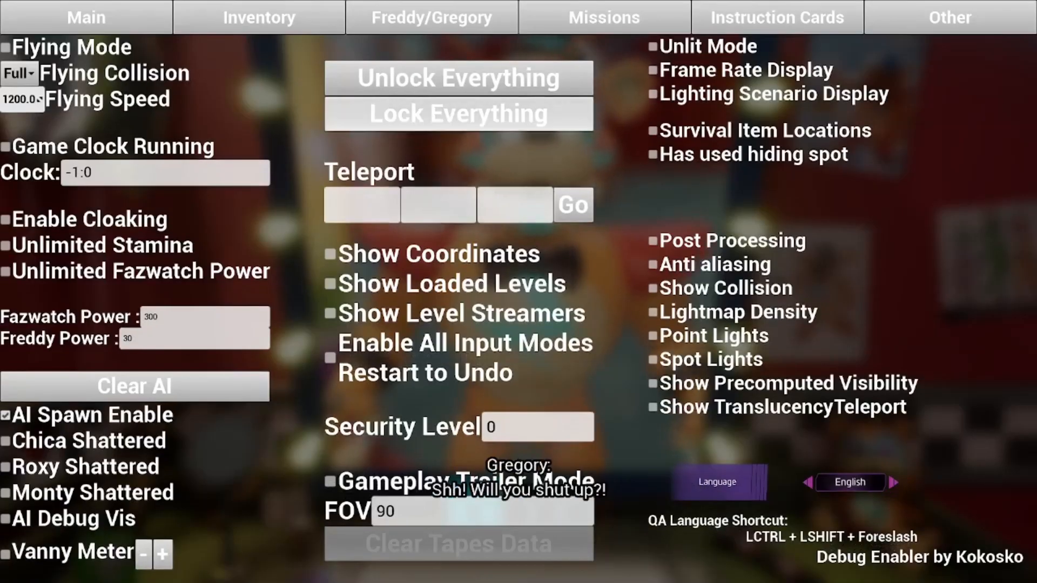
View the Debug Enabler's Missions tab, then its Instruction Cards tab
{"action": "left_click", "coordinate": [259, 17]}
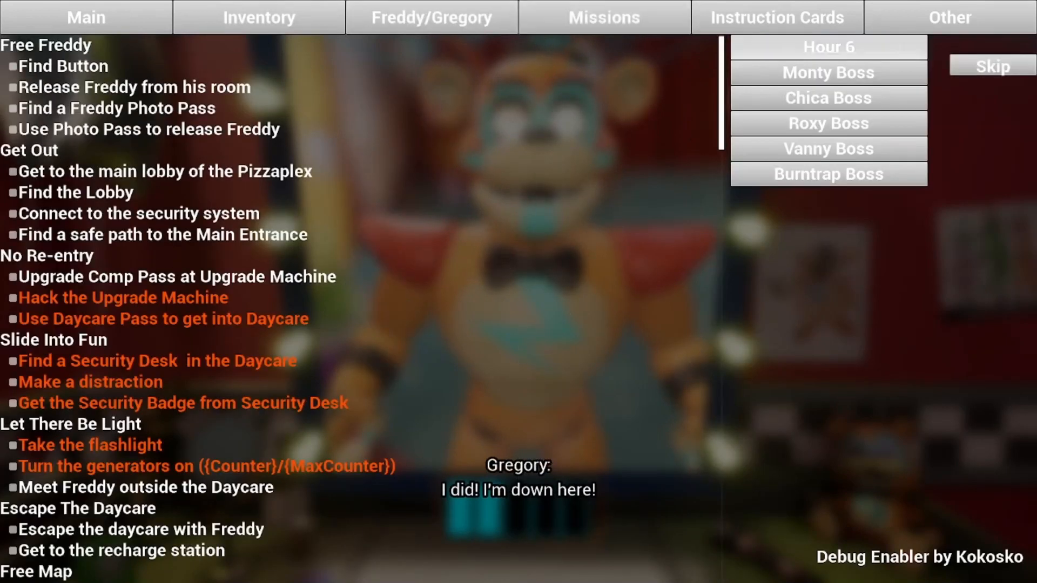
{"action": "left_click", "coordinate": [85, 16]}
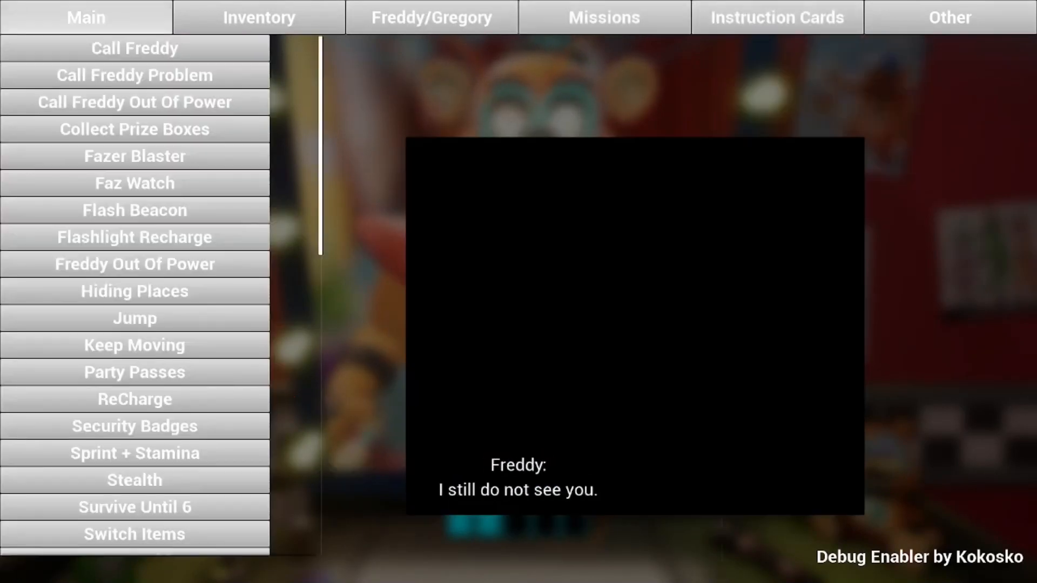